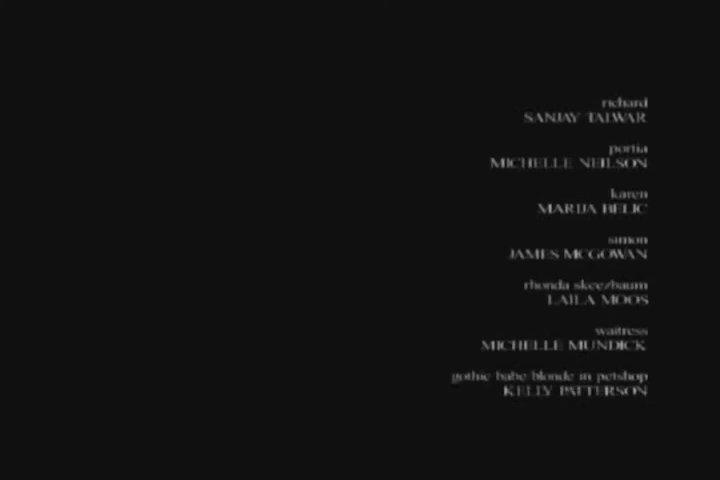
scroll(up, 3)
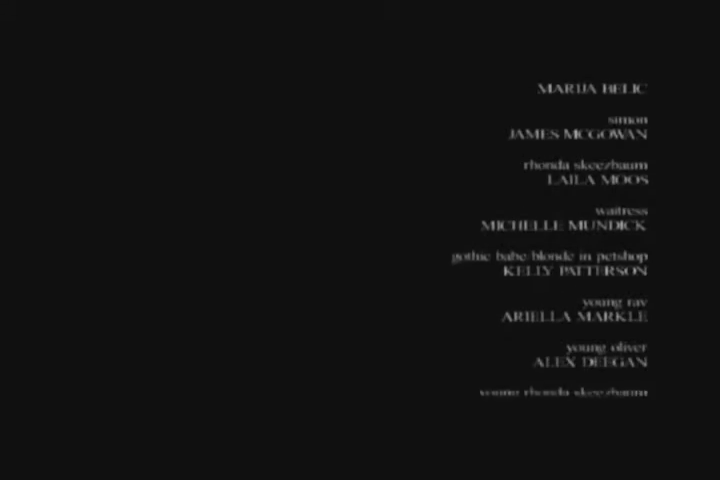
scroll(up, 3)
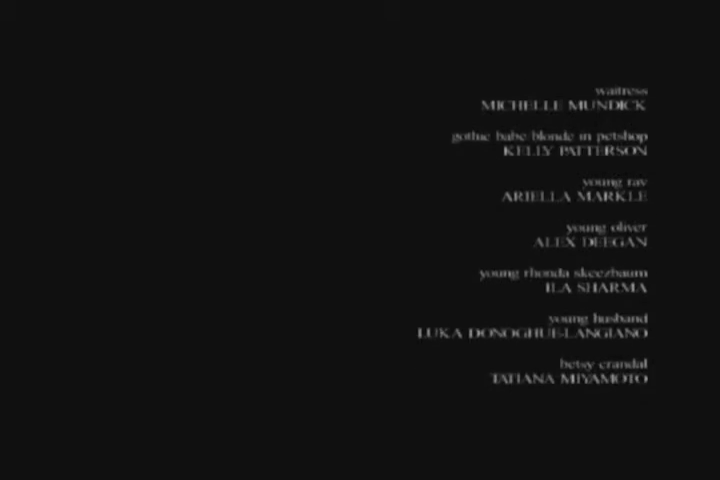
scroll(down, 3)
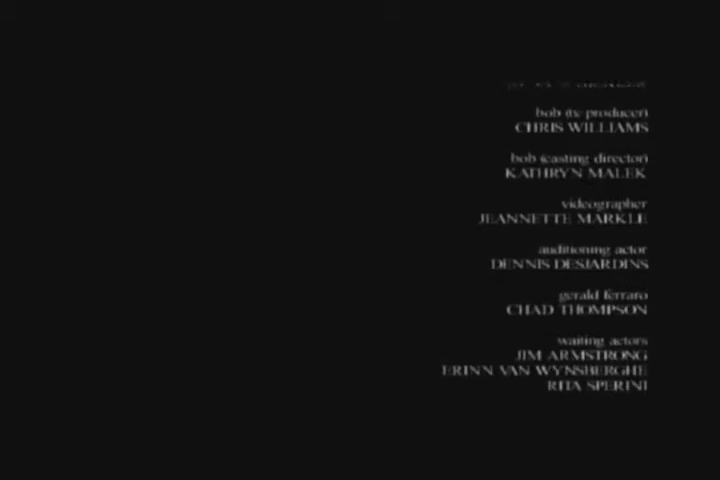
scroll(up, 3)
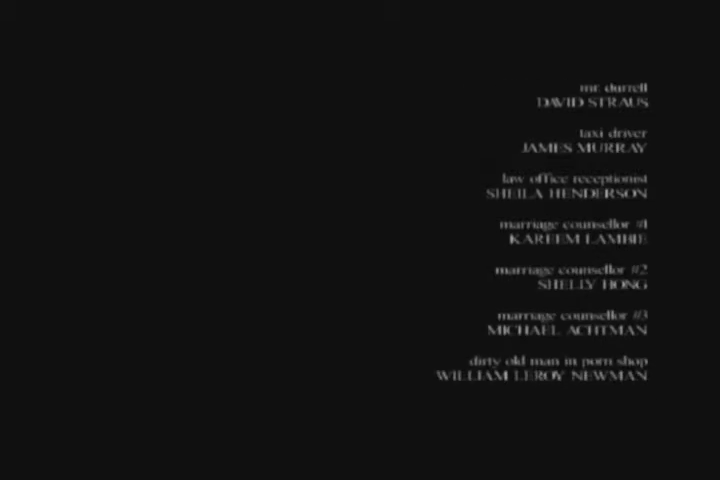
scroll(down, 3)
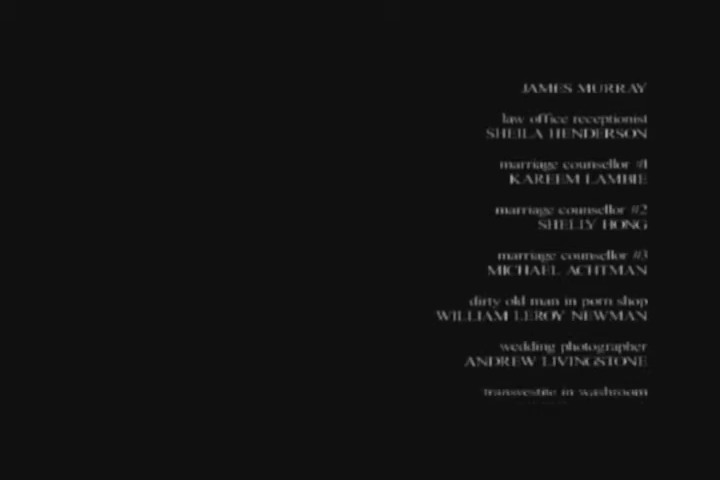
scroll(up, 3)
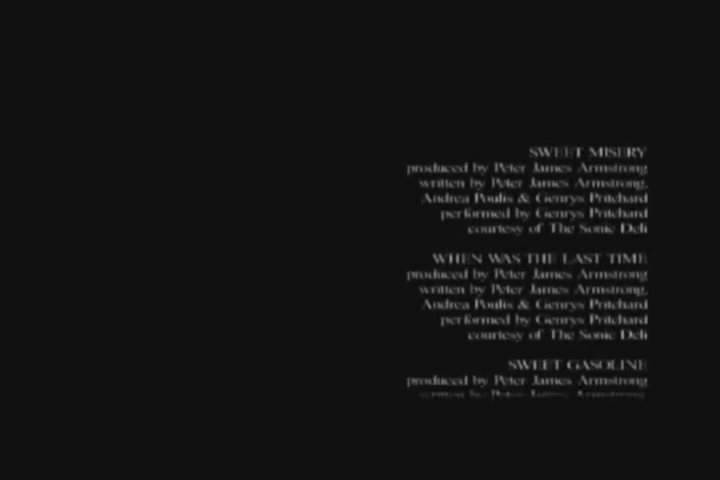
scroll(up, 3)
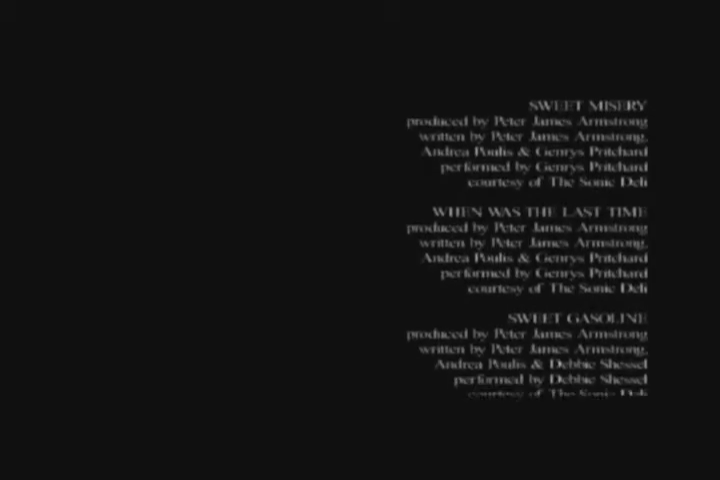
scroll(up, 3)
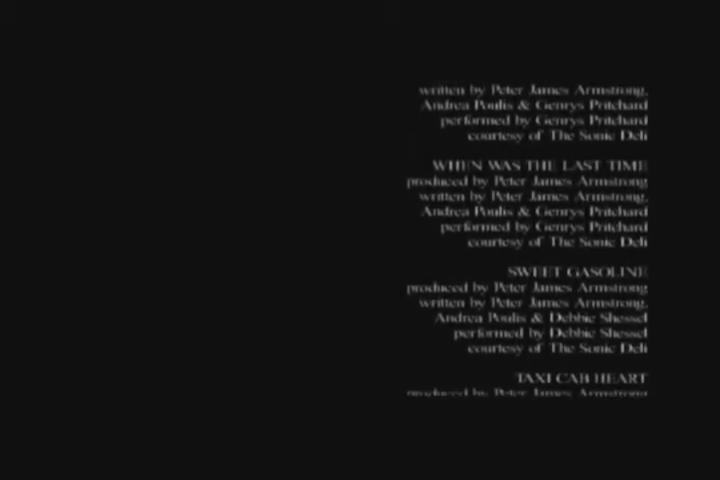
scroll(up, 3)
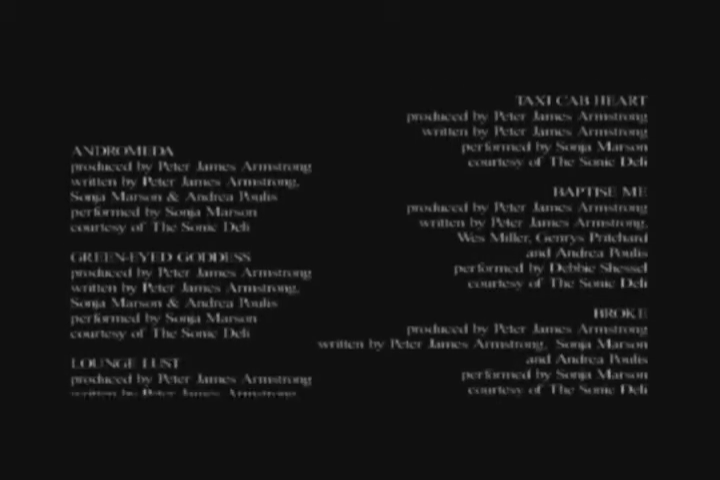
scroll(up, 3)
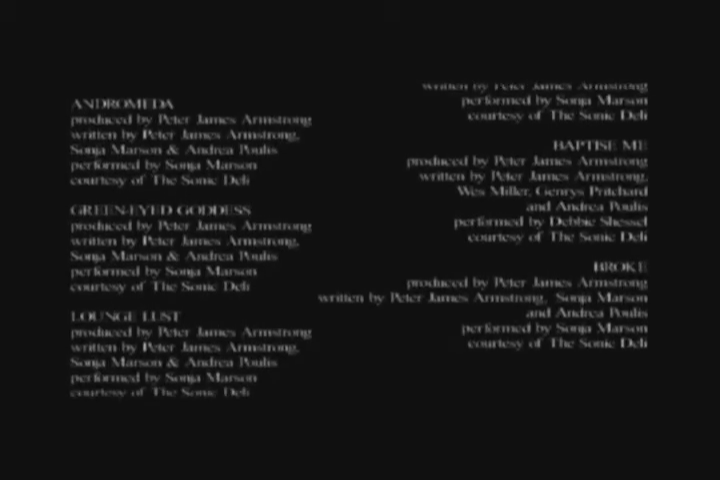
scroll(up, 3)
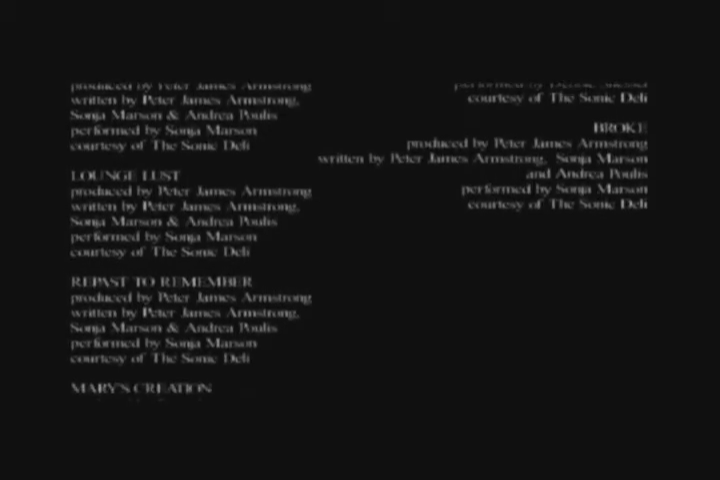
scroll(down, 3)
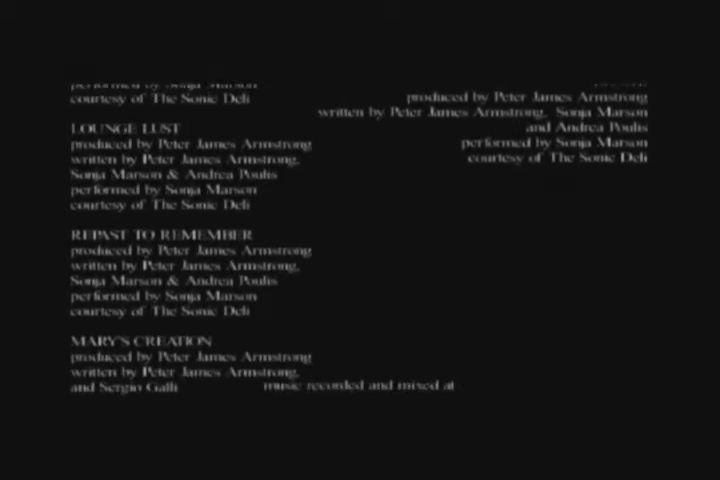
scroll(up, 3)
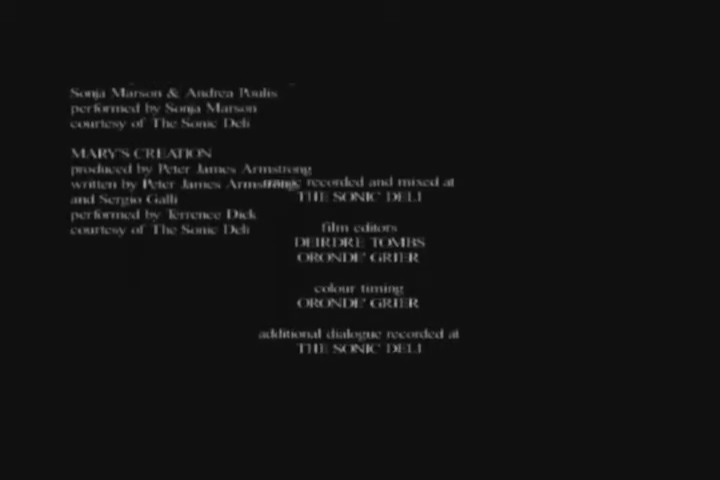
scroll(up, 3)
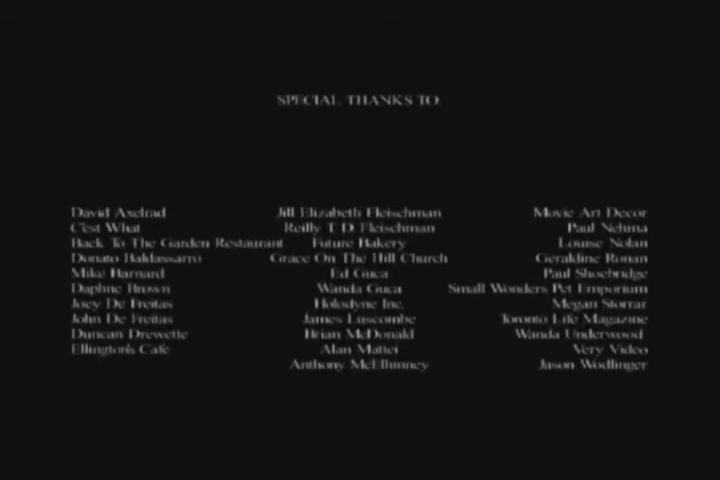
scroll(down, 3)
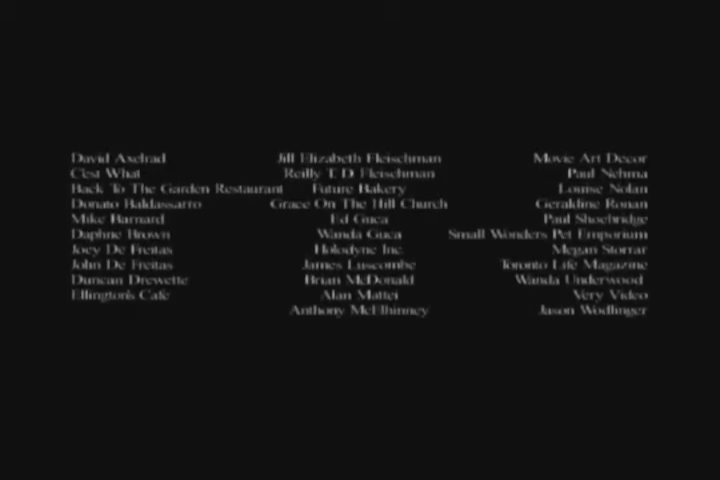